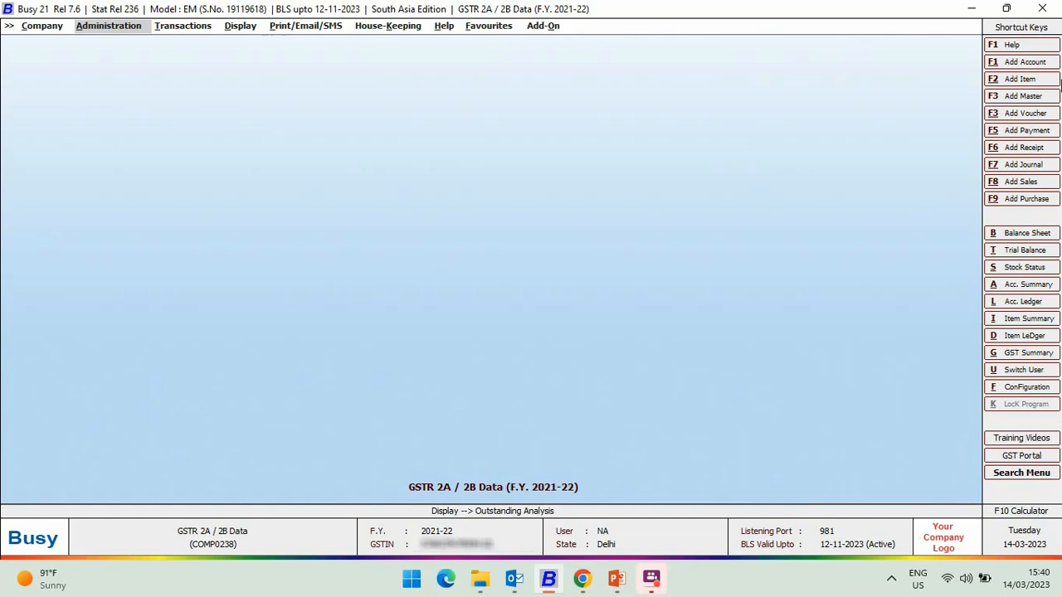
# Step: Open the GST/VAT settings under Administration > Configuration > Features / Options, then exit
pyautogui.click(108, 25)
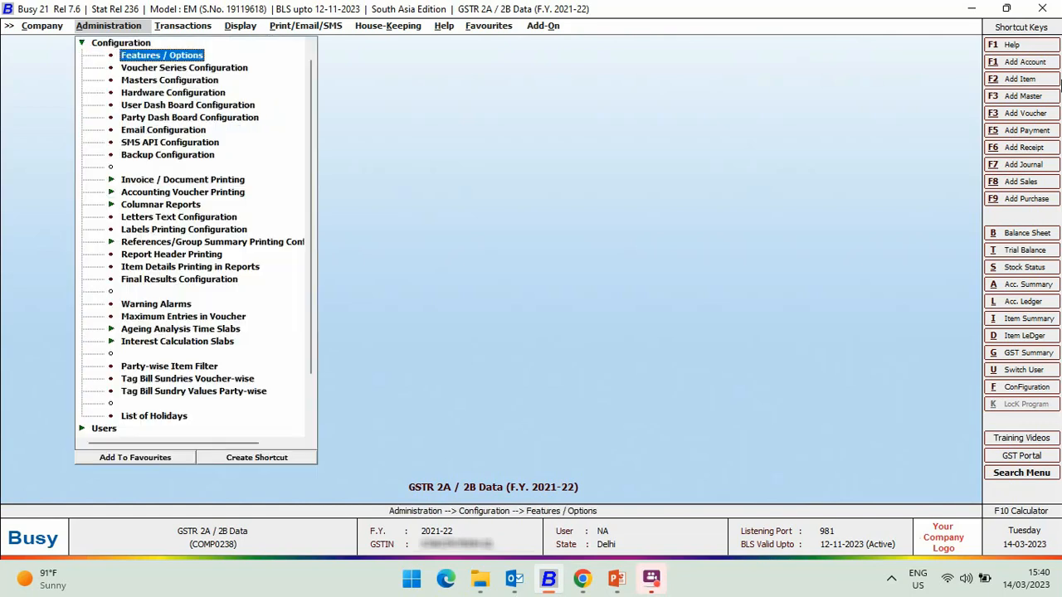
pyautogui.click(161, 55)
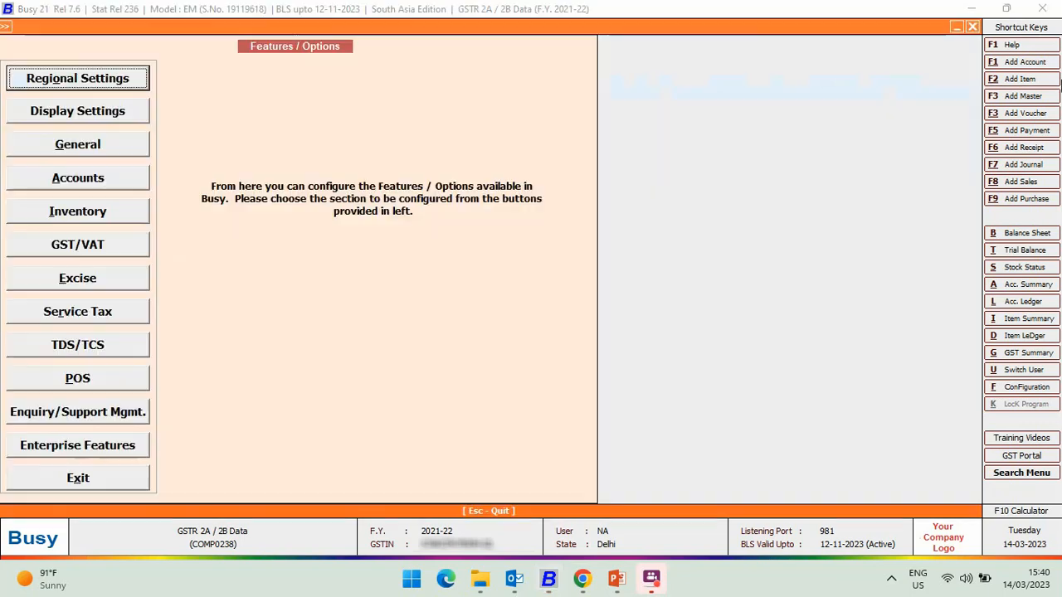
pyautogui.click(77, 244)
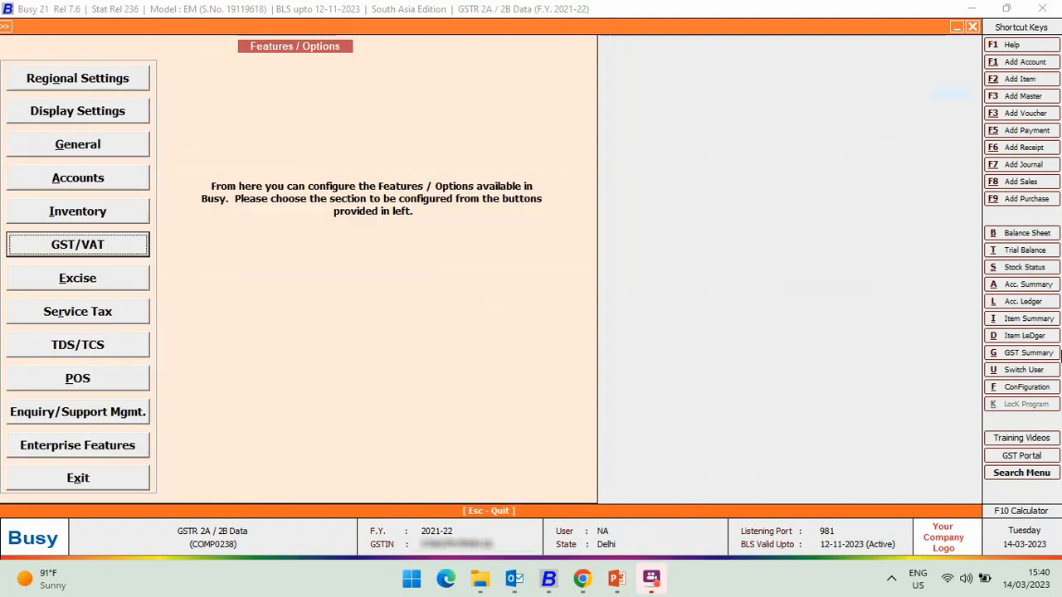
pyautogui.click(183, 25)
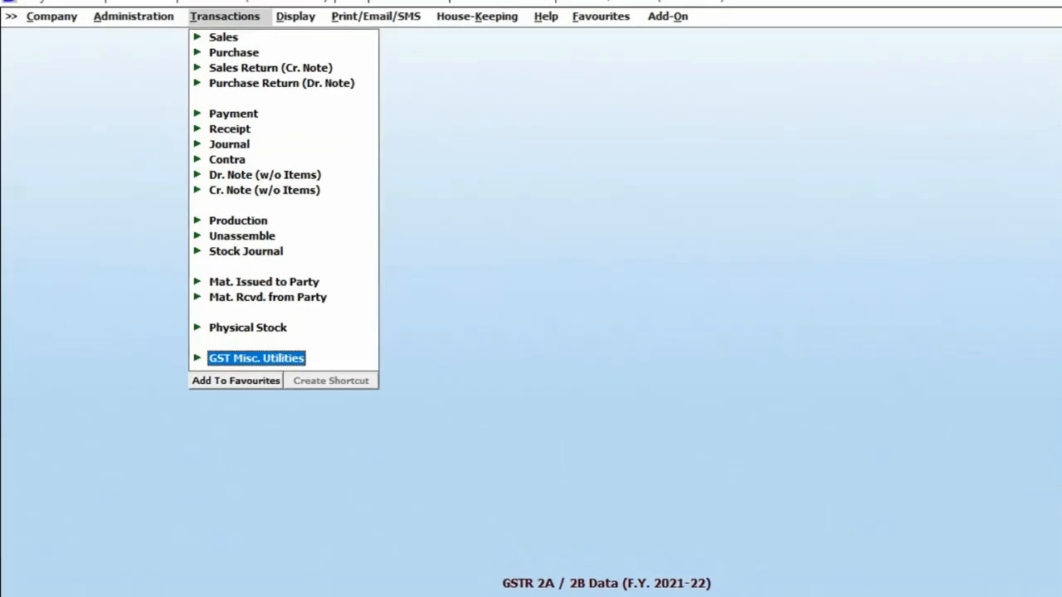
pyautogui.click(257, 357)
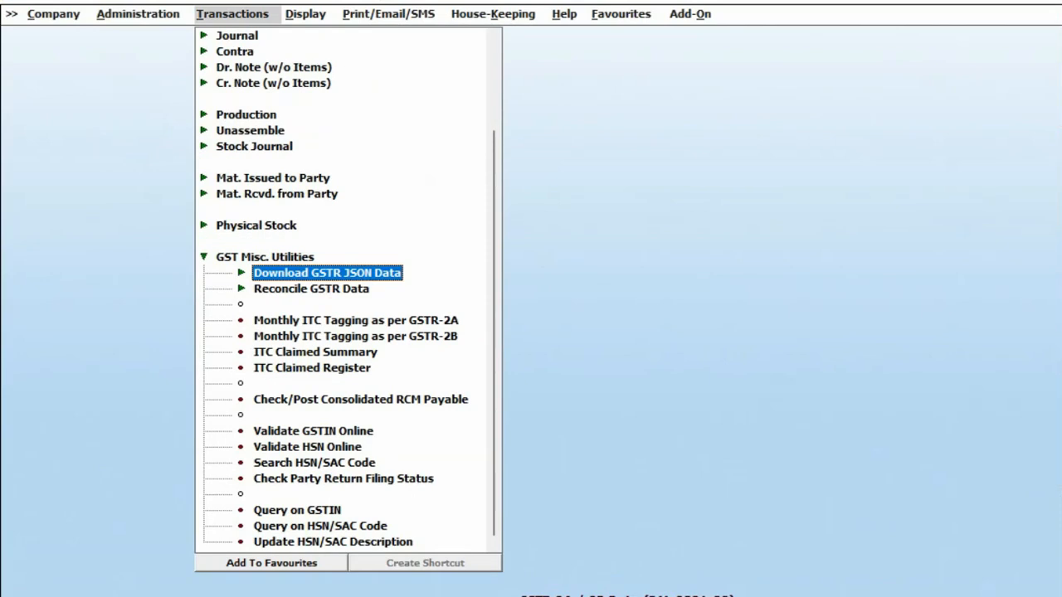
pyautogui.click(326, 272)
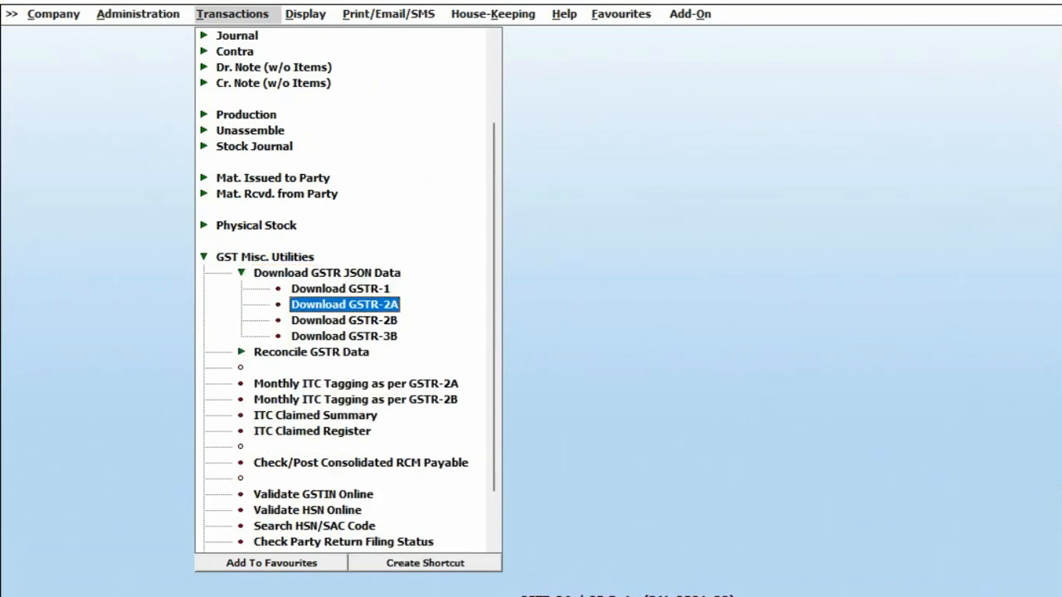
pyautogui.click(344, 303)
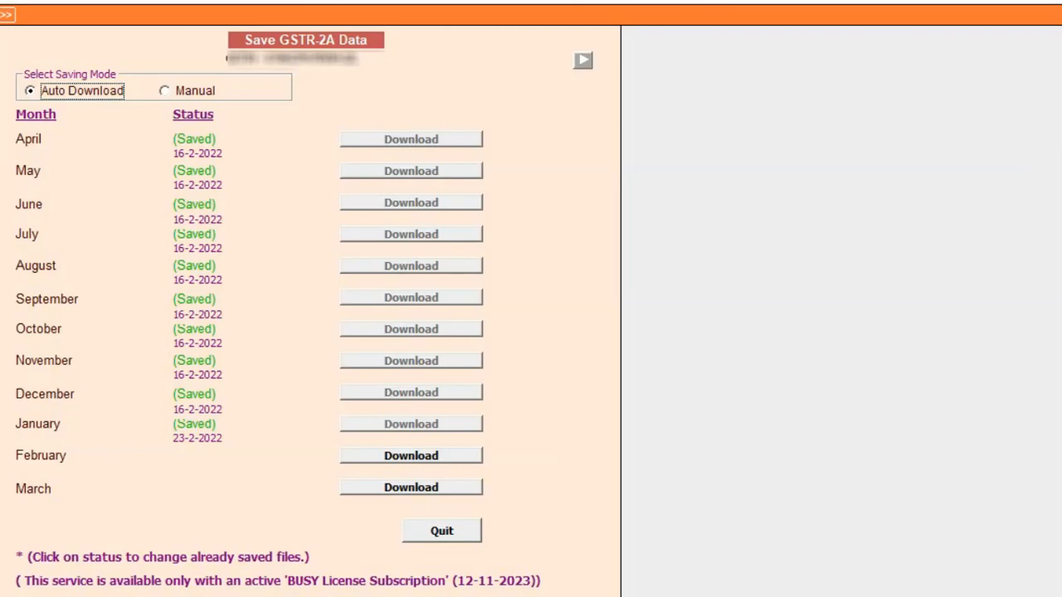
pyautogui.moveTo(191, 399)
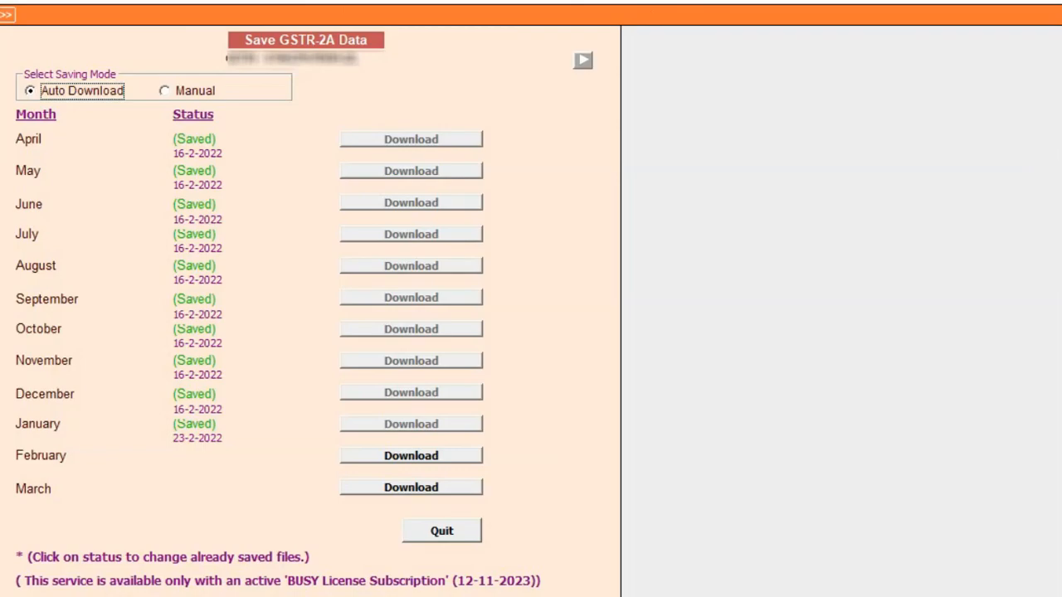
pyautogui.moveTo(471, 224)
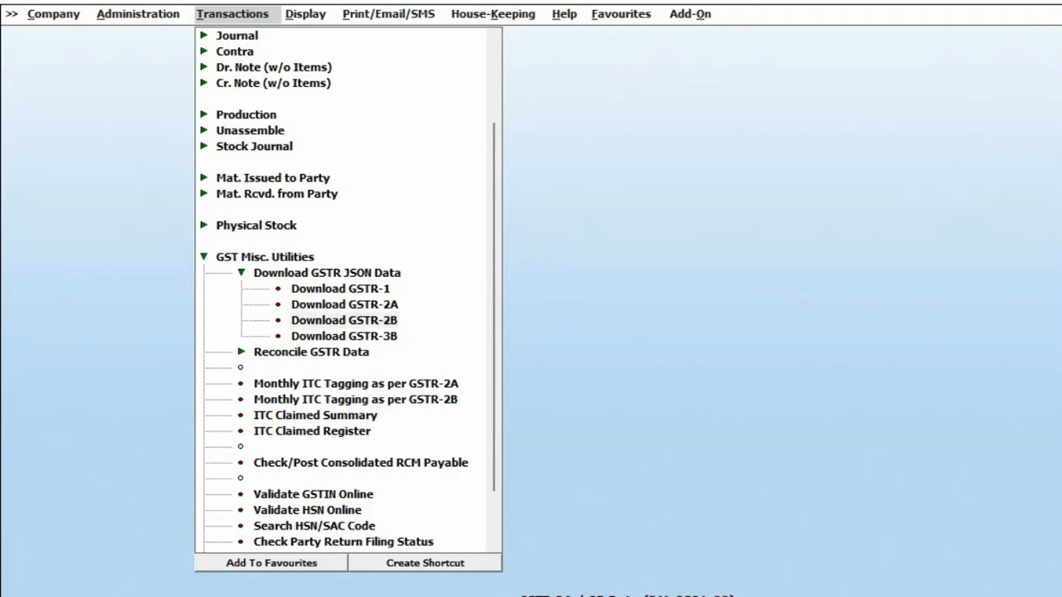
pyautogui.click(344, 320)
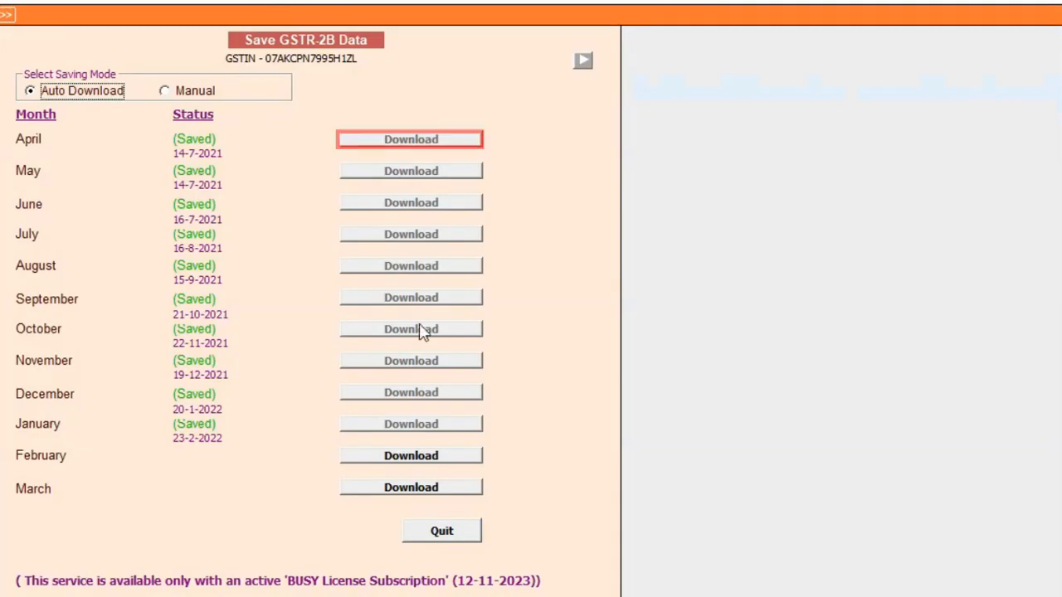
pyautogui.click(441, 531)
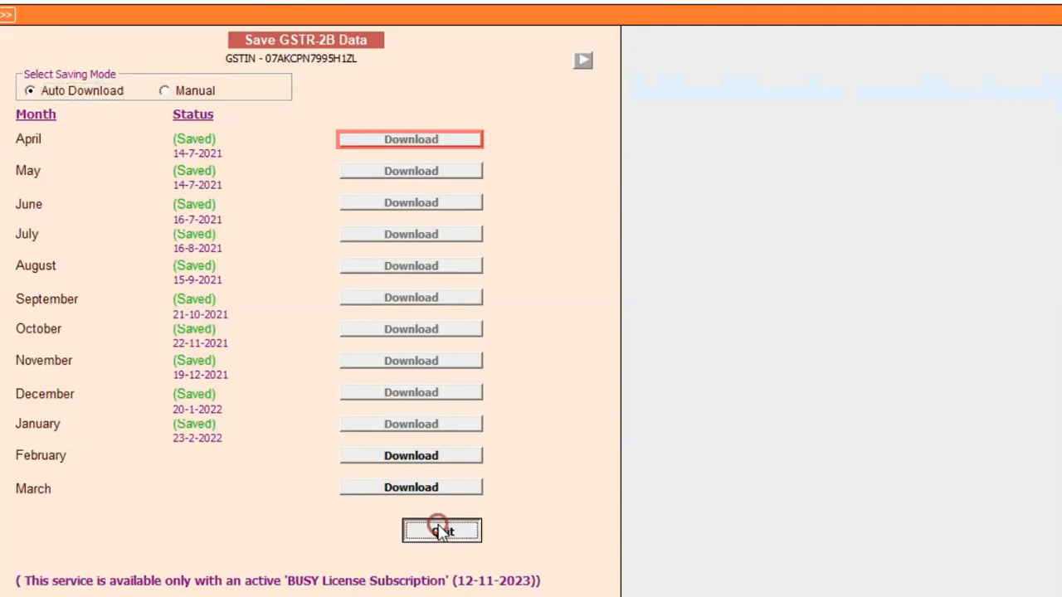
pyautogui.click(441, 531)
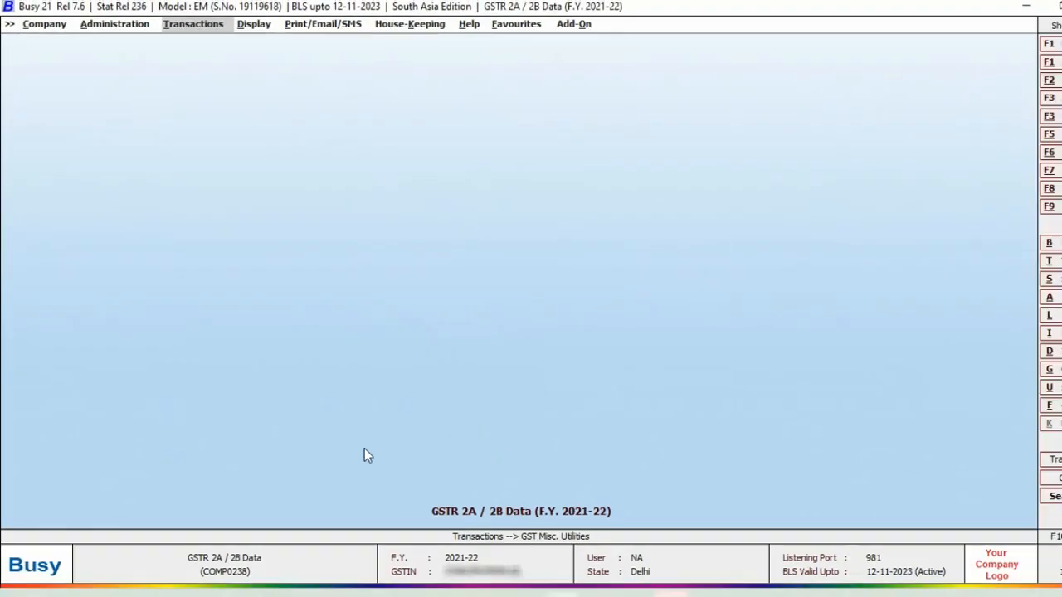
# Step: Open JUGENDRA ENGINEERING WORKS' ledger and review a purchase invoice's GSTR-2A/2B match details
pyautogui.click(1024, 301)
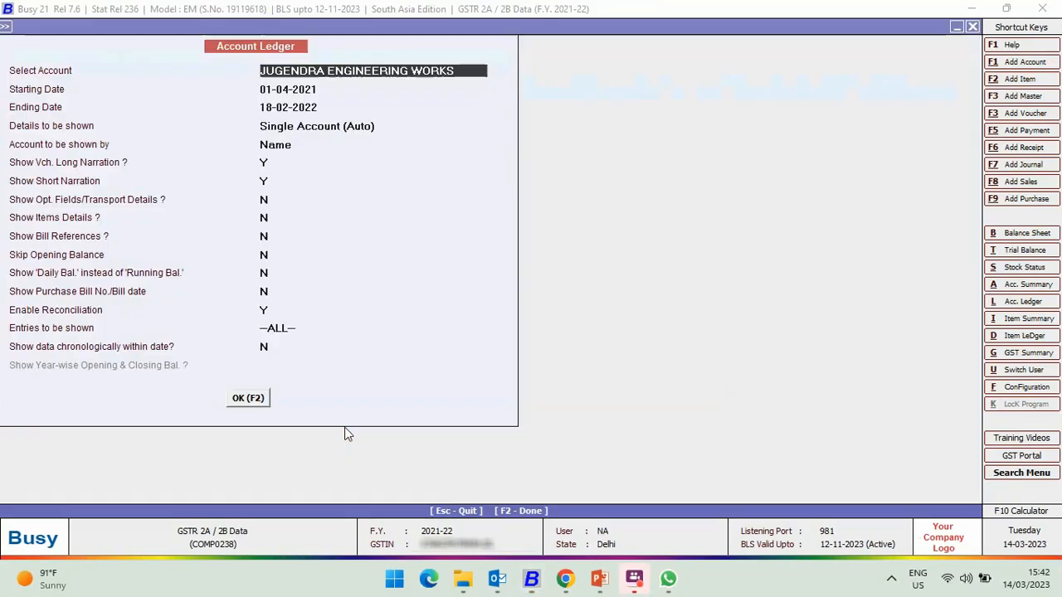
pyautogui.click(248, 397)
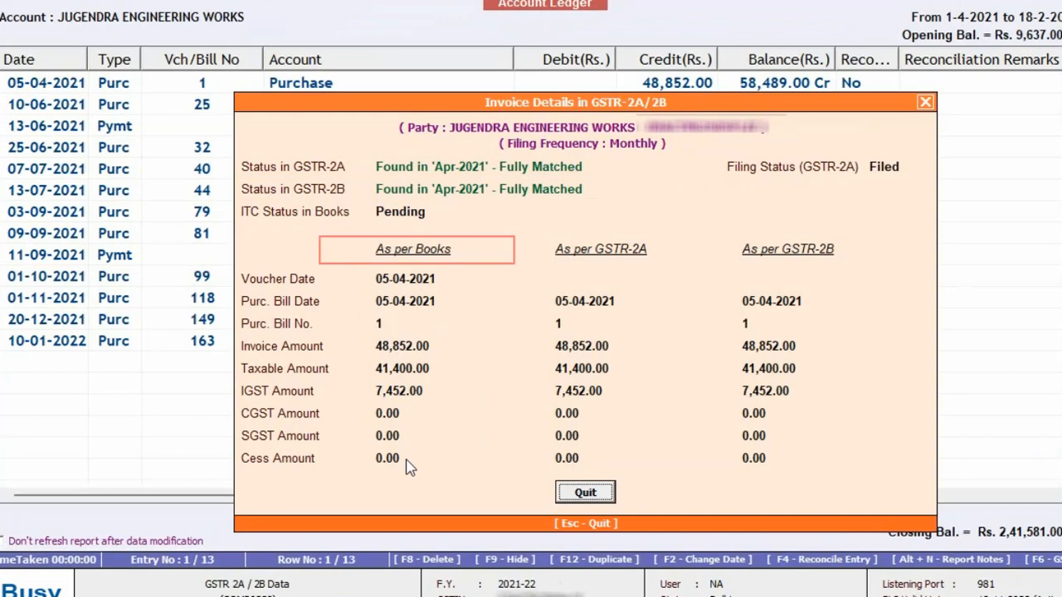
pyautogui.click(599, 249)
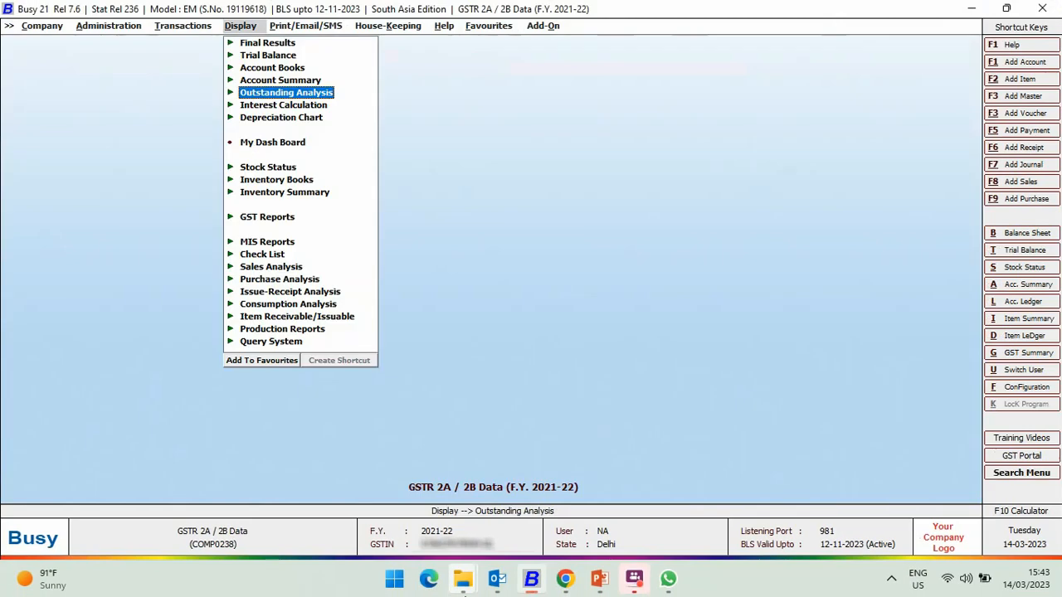
# Step: Run Bills Payable with invoice status options and view a purchase's GSTR-2A/2B match details
pyautogui.click(285, 92)
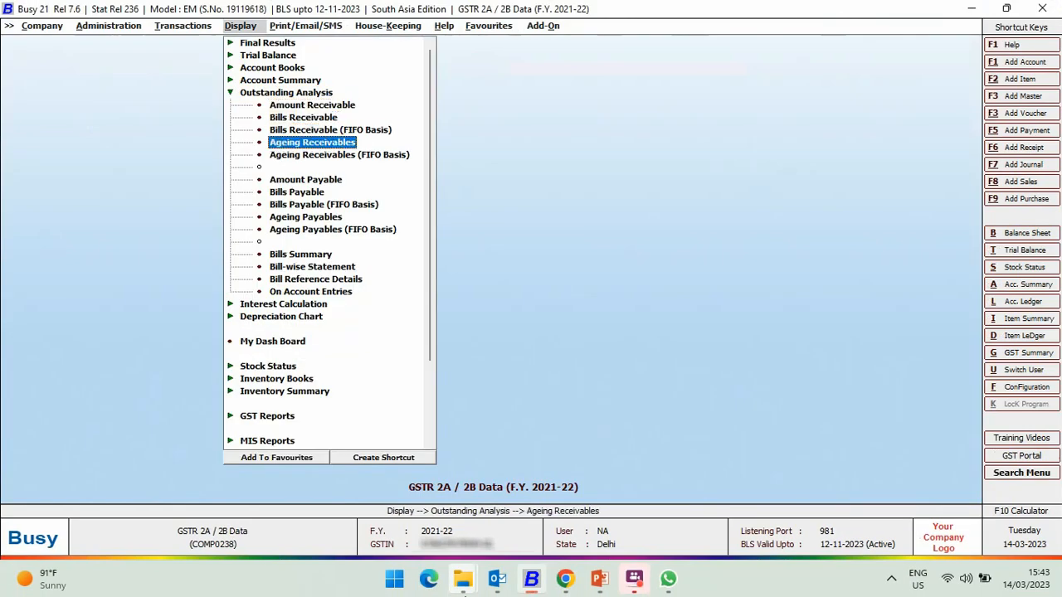
pyautogui.click(296, 191)
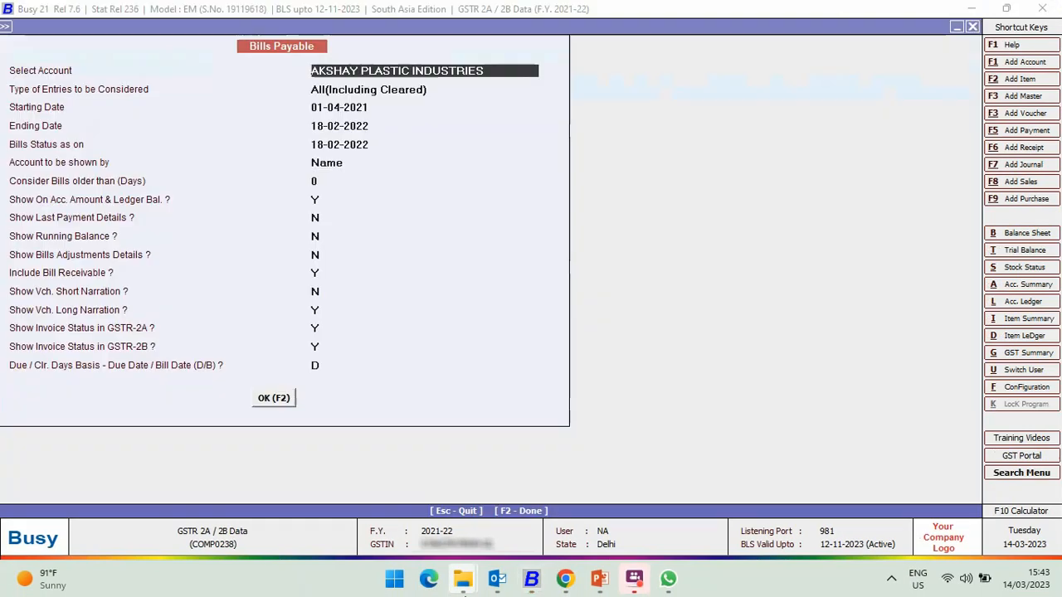
pyautogui.click(274, 397)
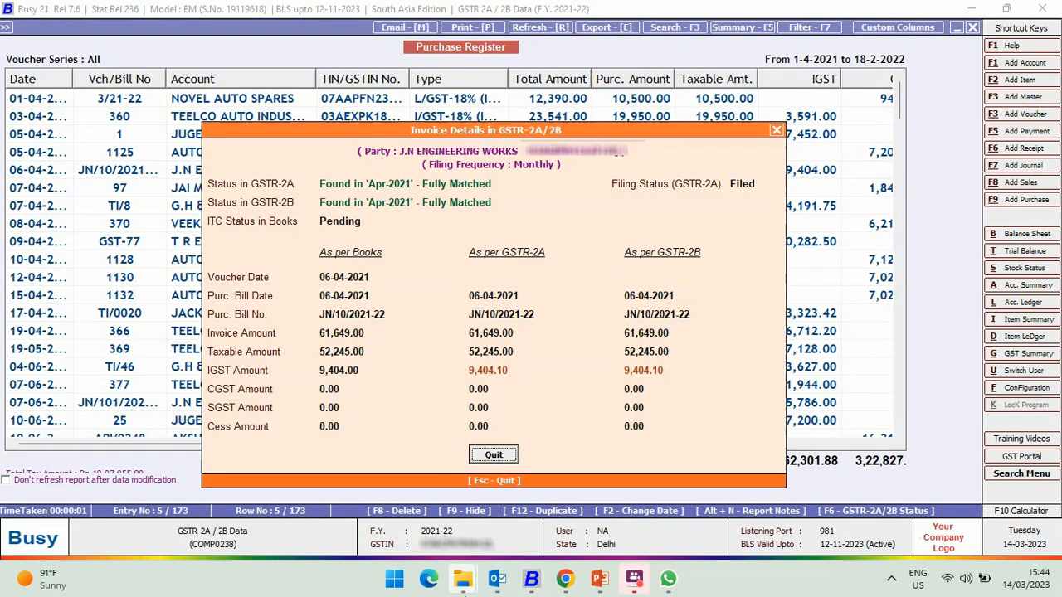
pyautogui.click(493, 455)
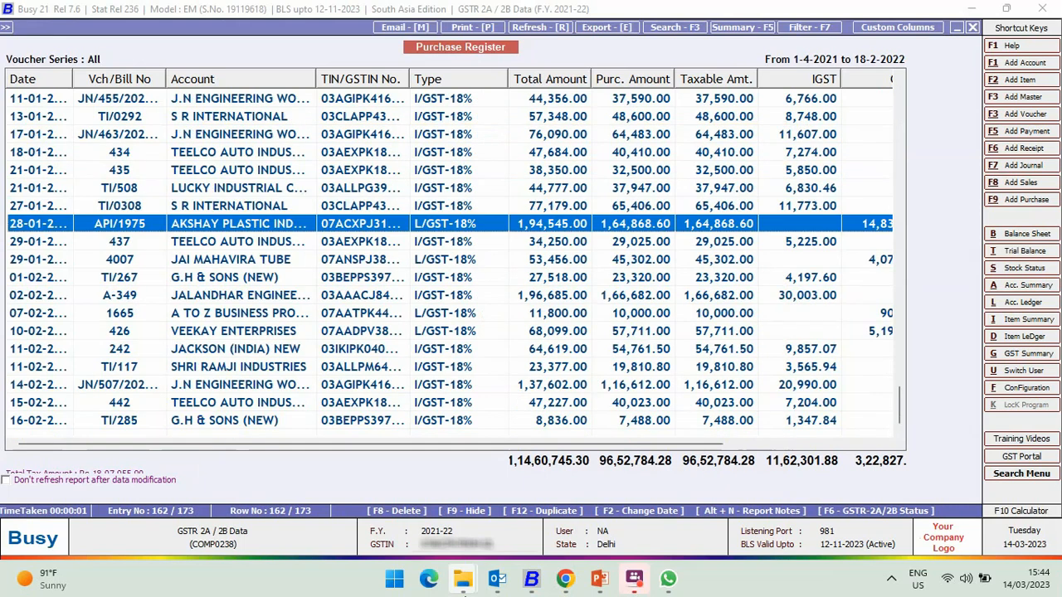